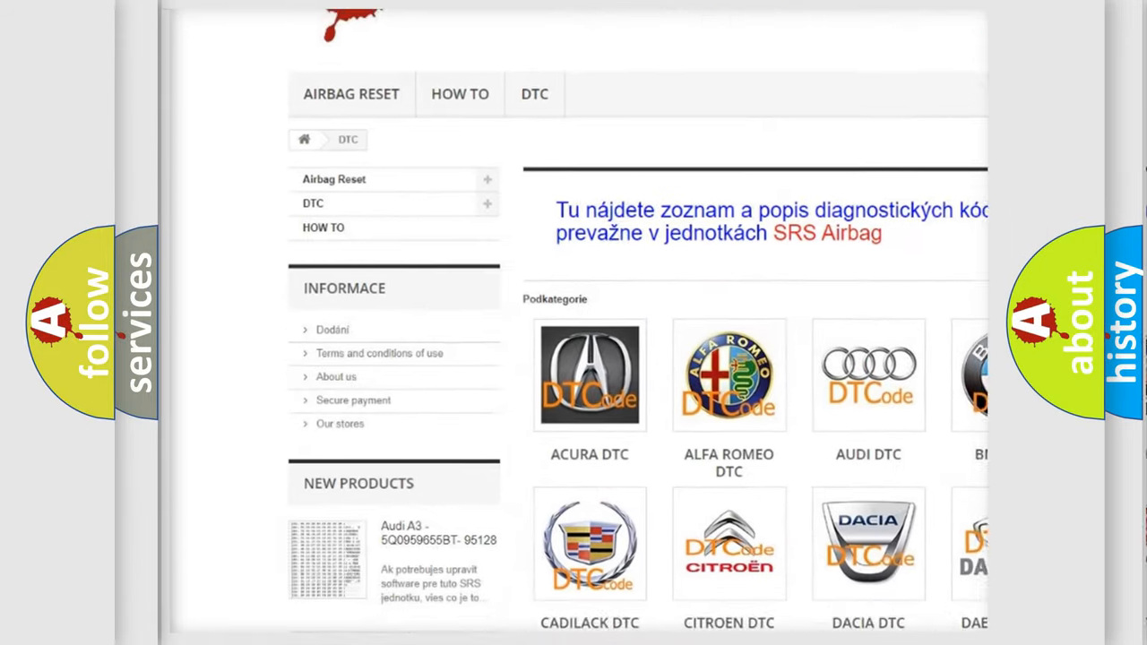
scroll(down, 3)
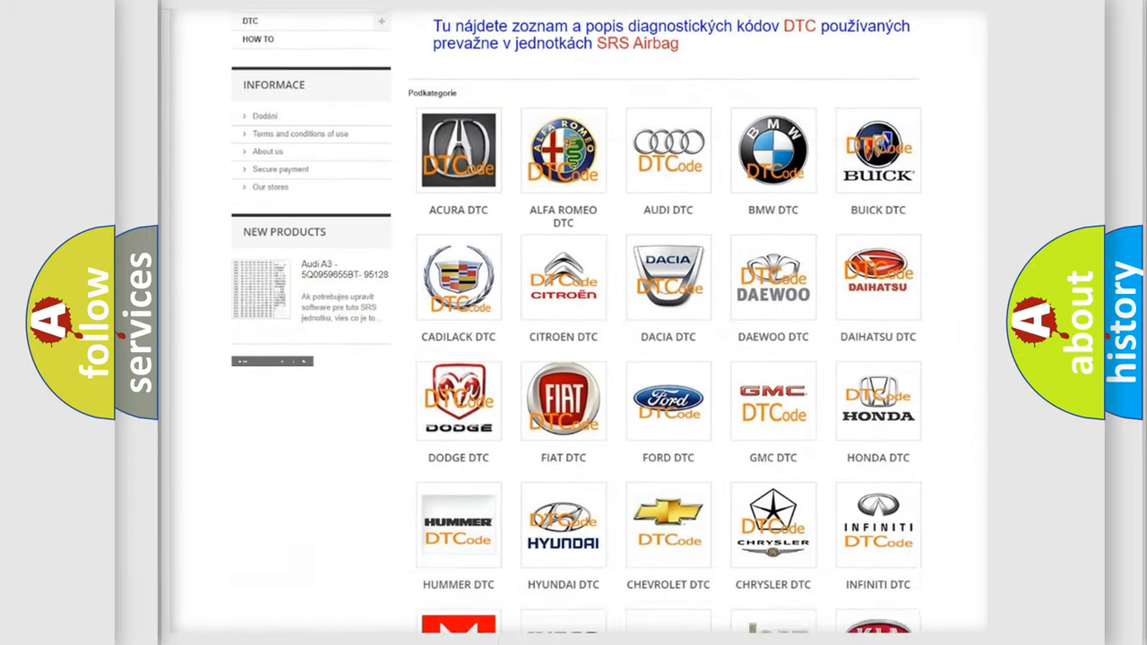
scroll(down, 3)
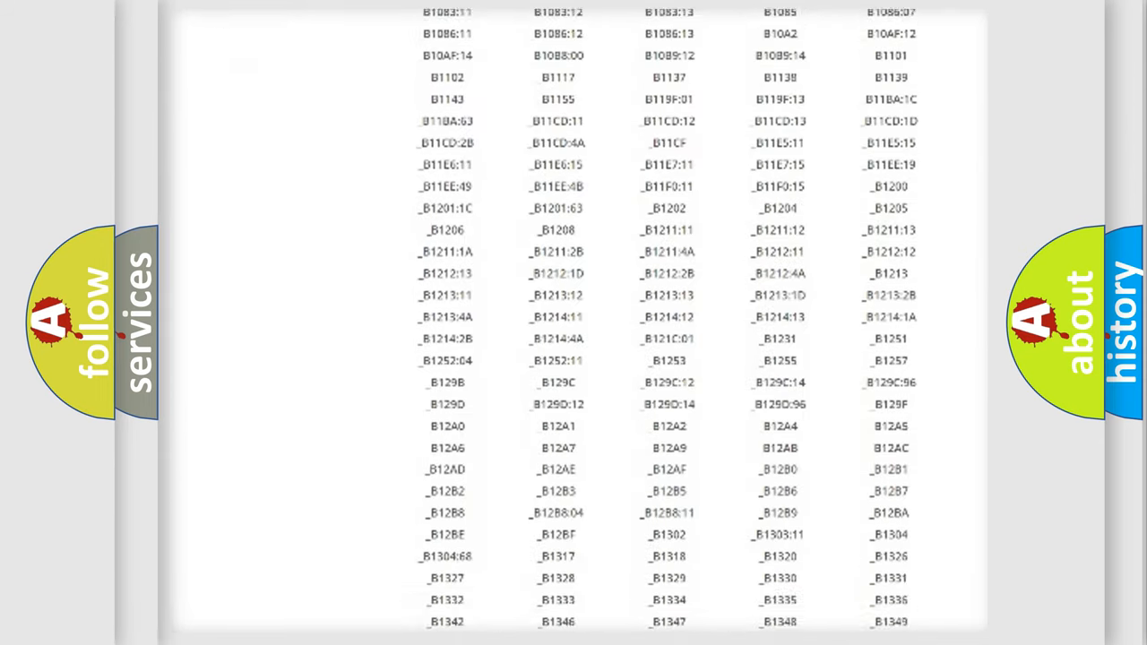
scroll(down, 3)
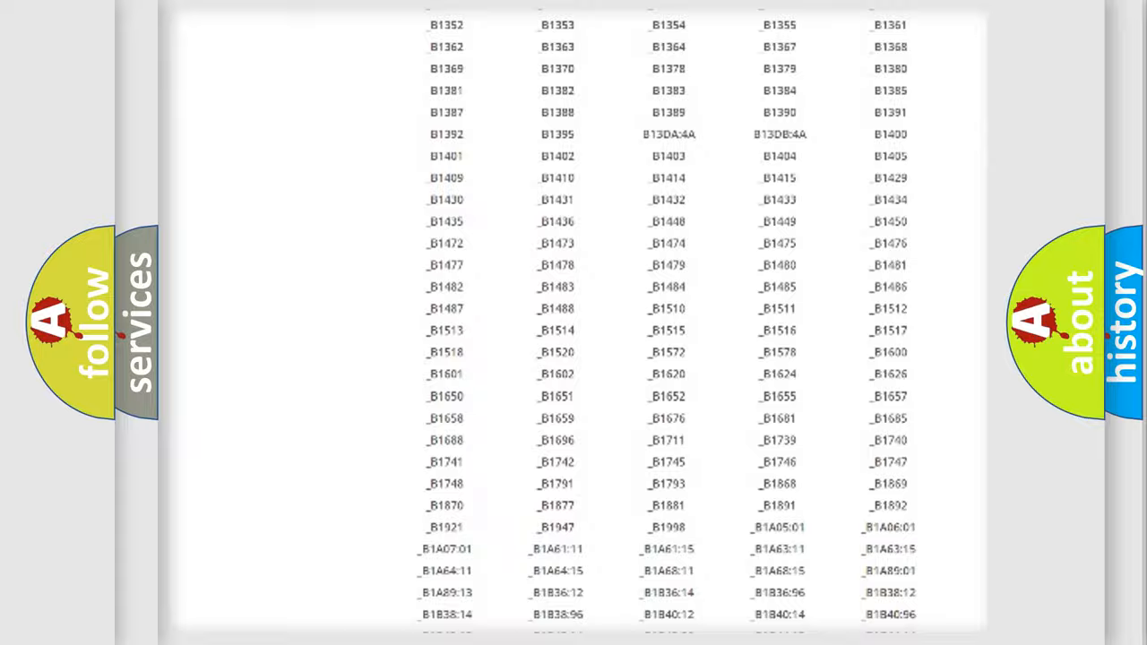
scroll(up, 3)
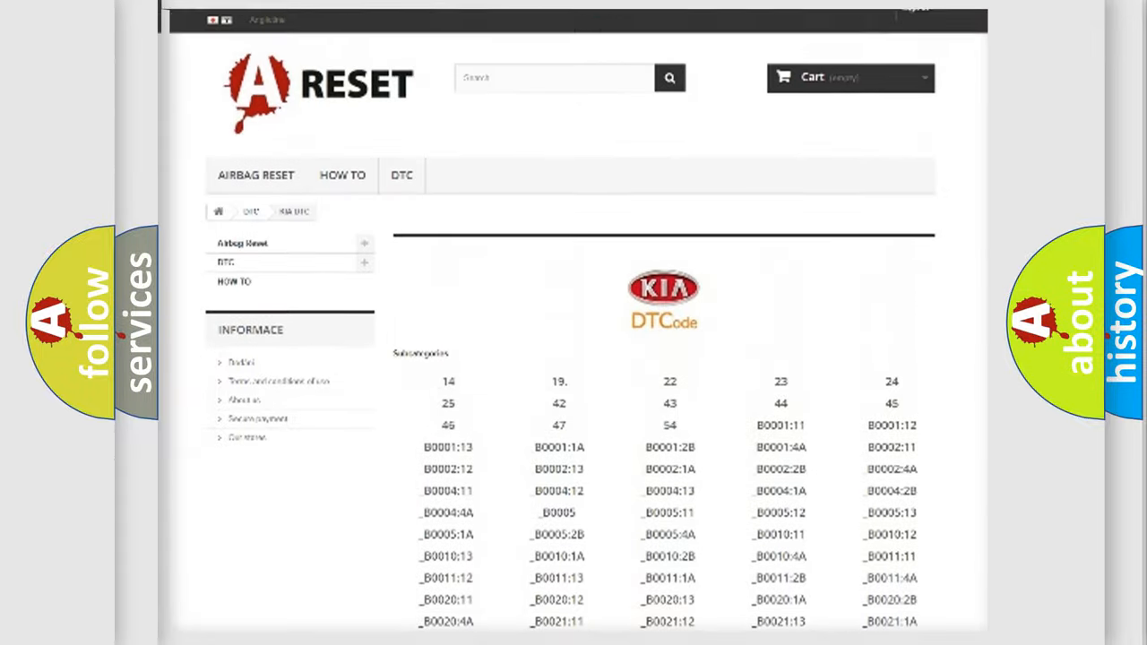